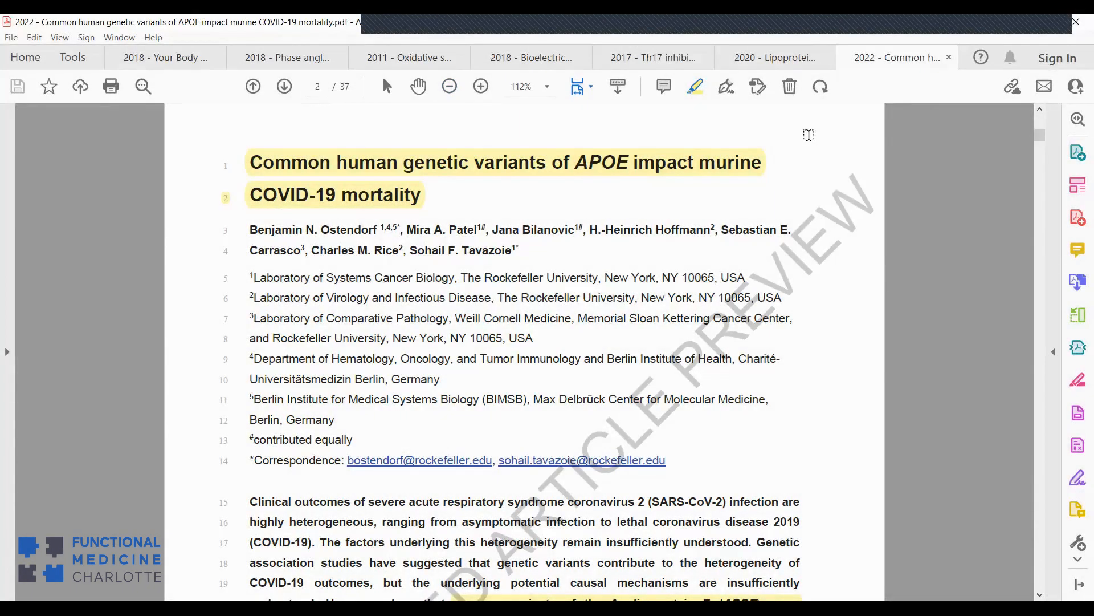
Handwrite 'APOE E3' in red in the right margin and underline it.
scroll("down", 3)
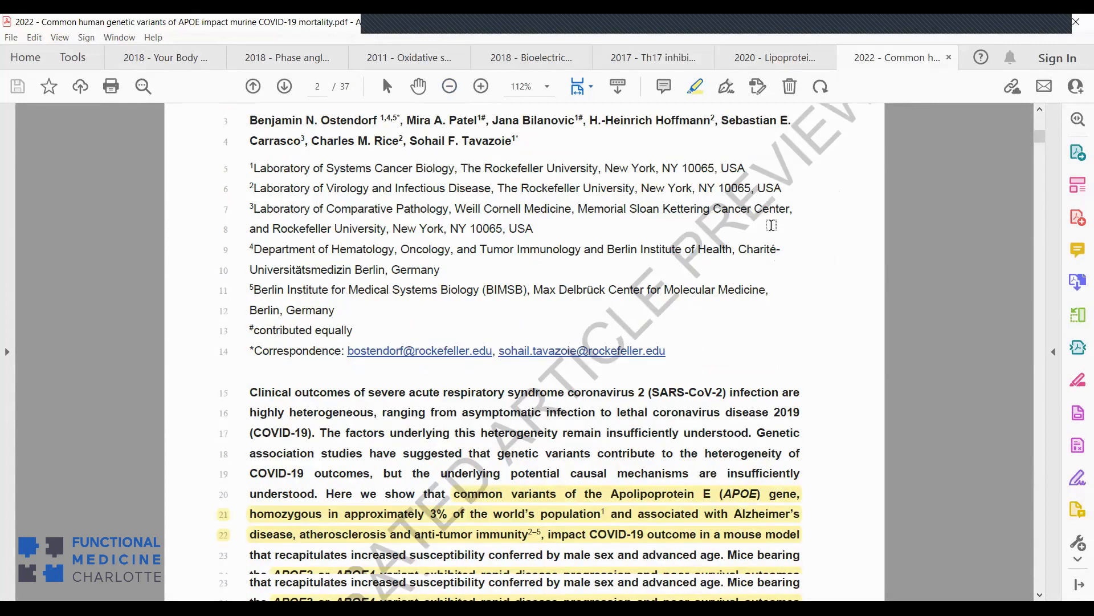
scroll("down", 3)
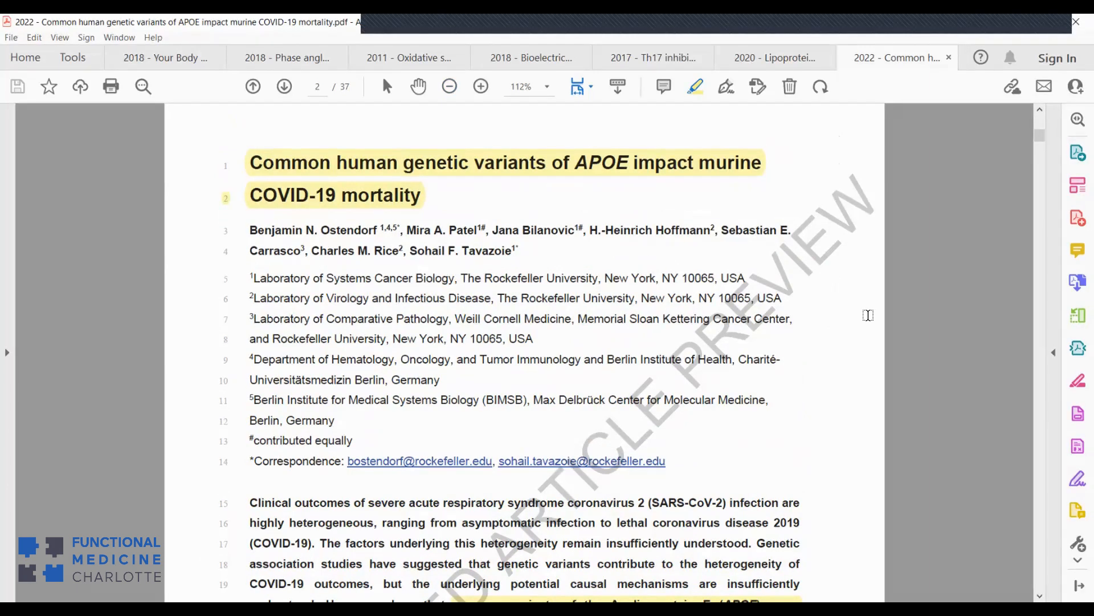
mouse_move(870, 301)
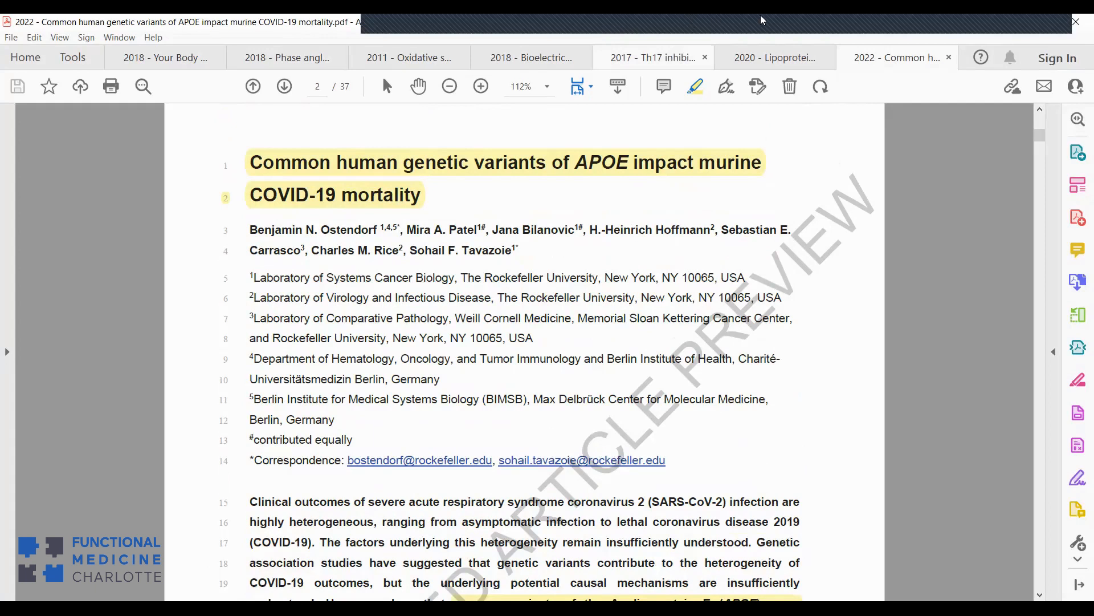
mouse_move(507, 127)
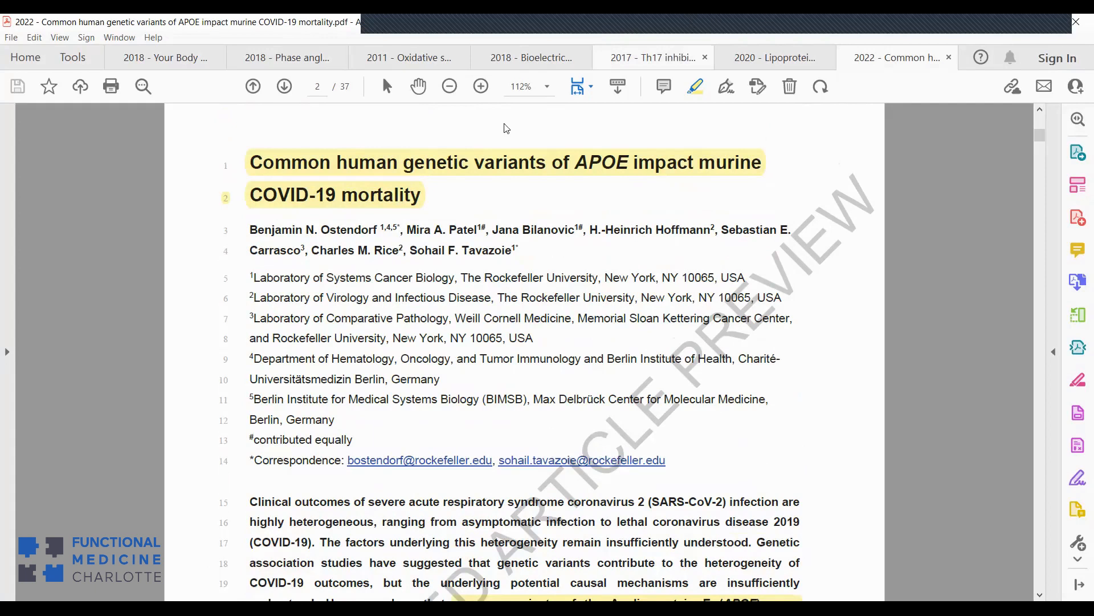
mouse_move(416, 34)
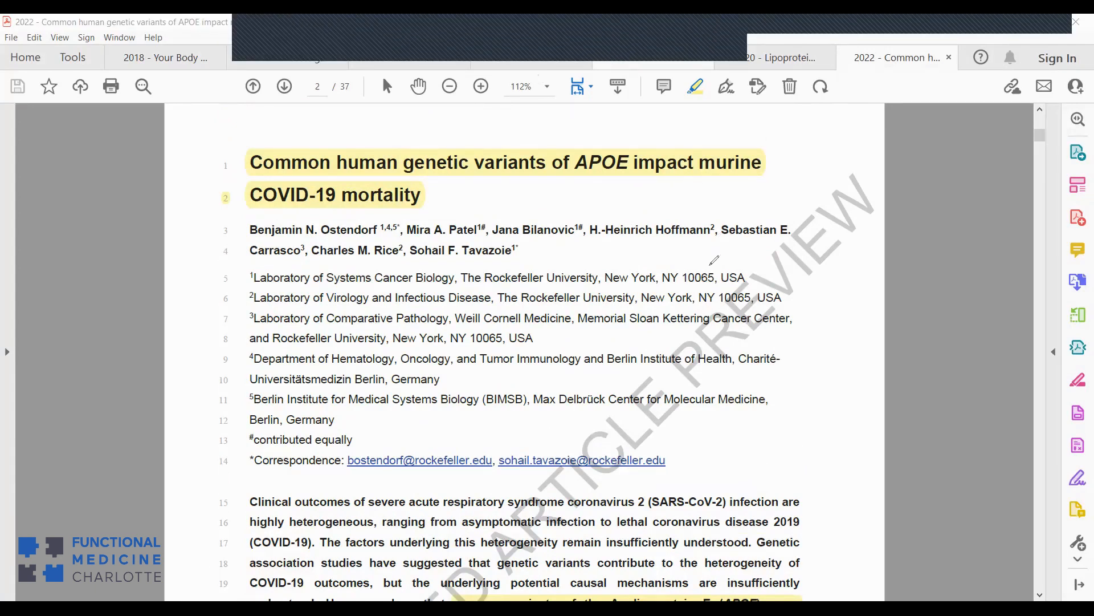
mouse_move(786, 391)
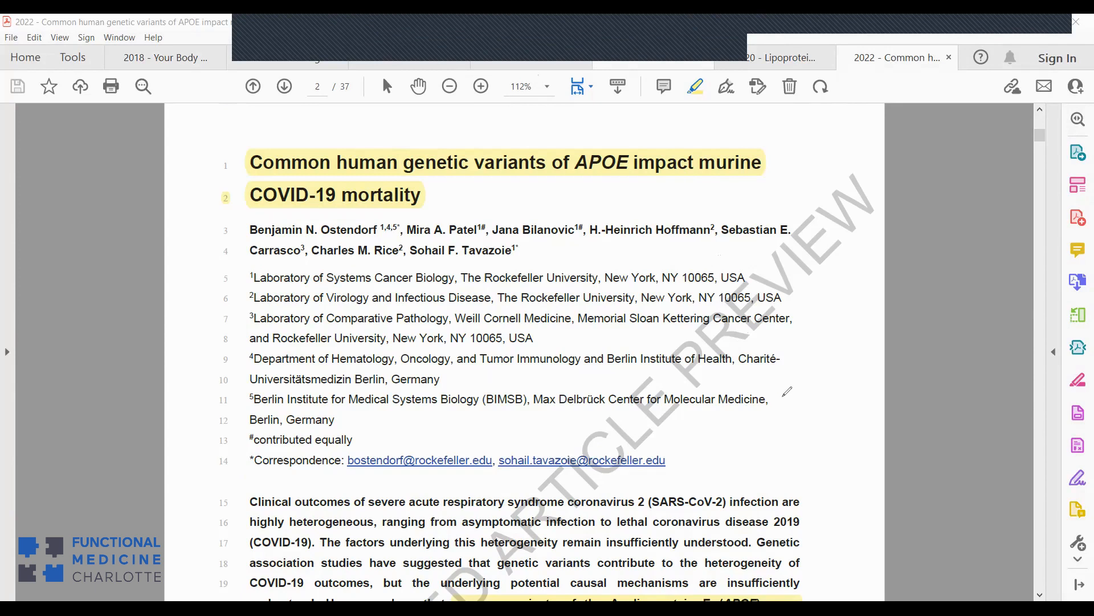
left_click_drag(789, 397, 792, 424)
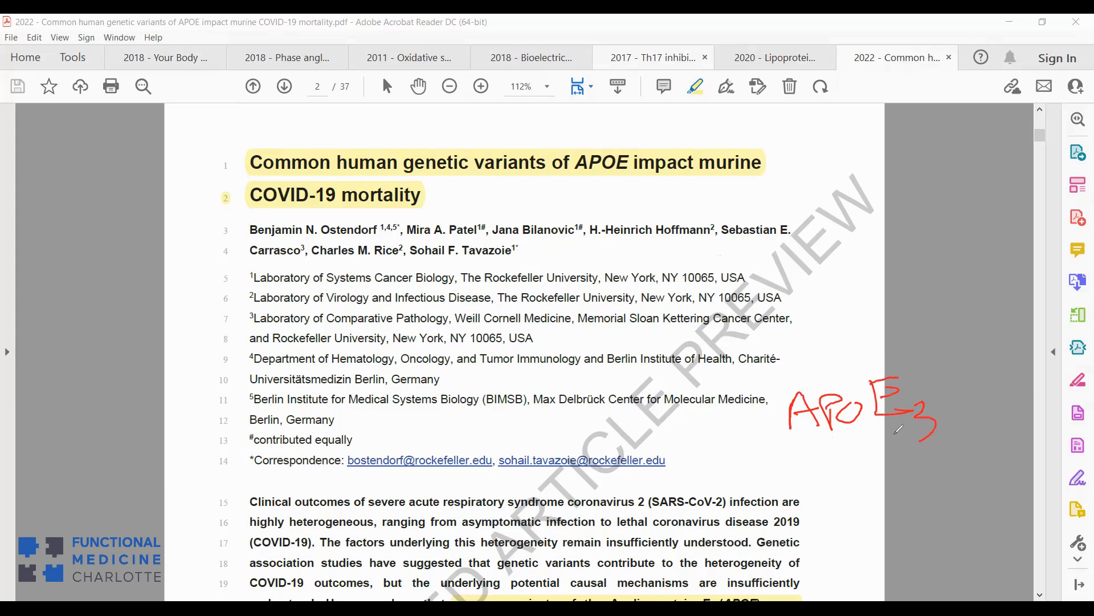
left_click_drag(907, 432, 806, 450)
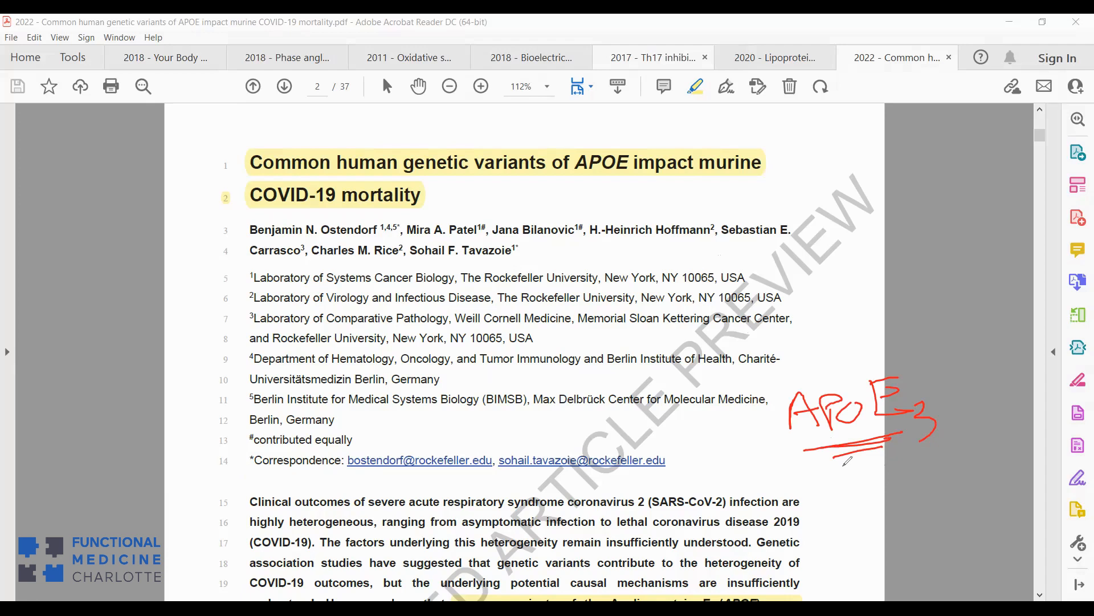
Write 'APOE E2' below it, then circle E4 and draw an arrow pointing to it.
left_click_drag(834, 510, 858, 489)
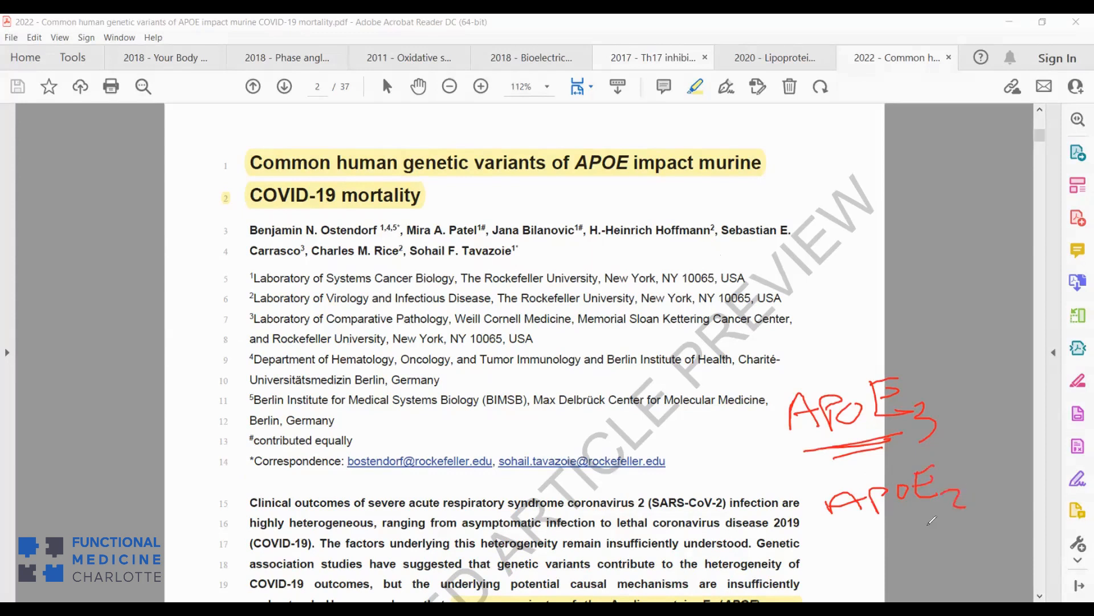
left_click_drag(929, 527, 977, 555)
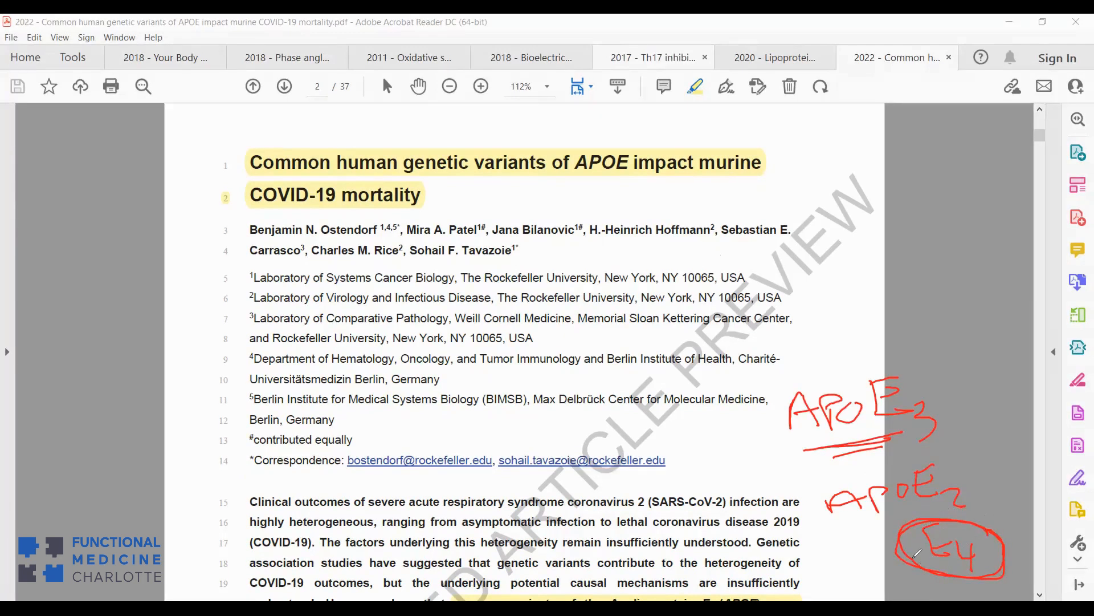
mouse_move(861, 323)
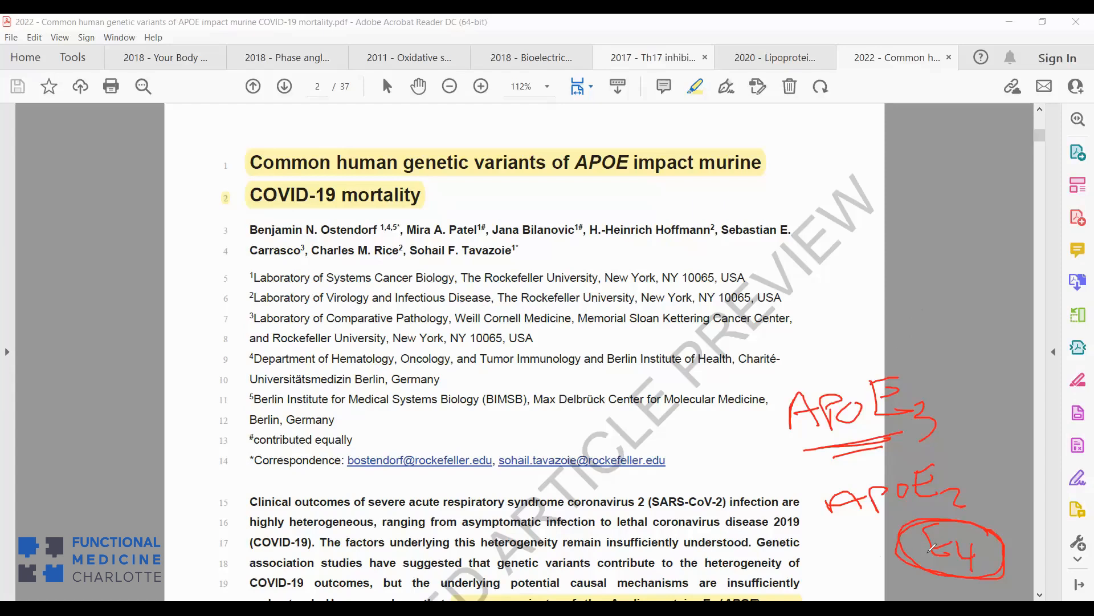
mouse_move(844, 539)
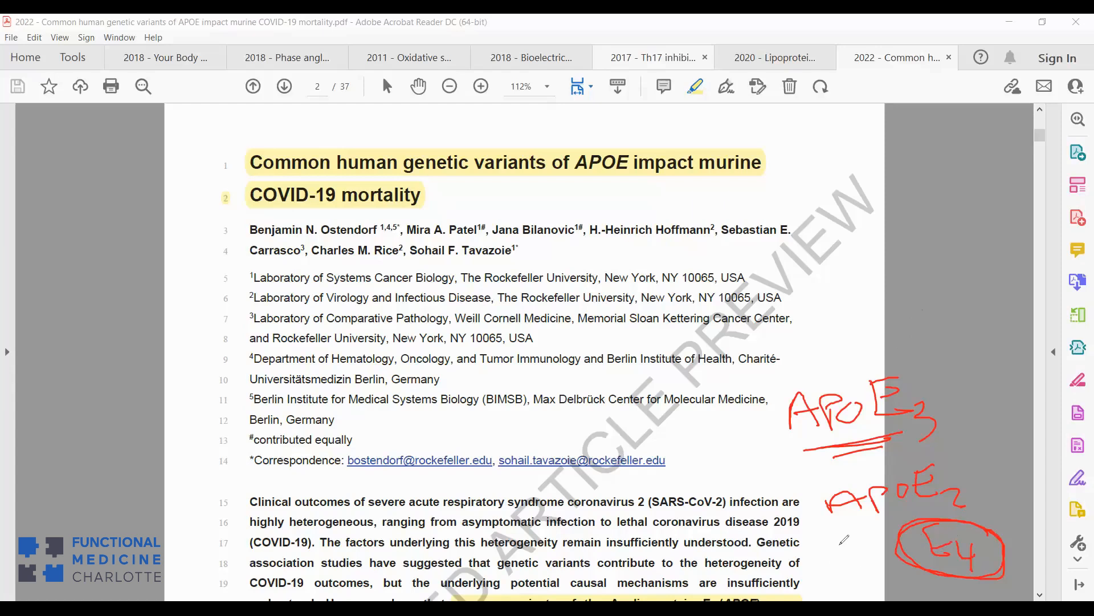
left_click_drag(845, 541, 893, 537)
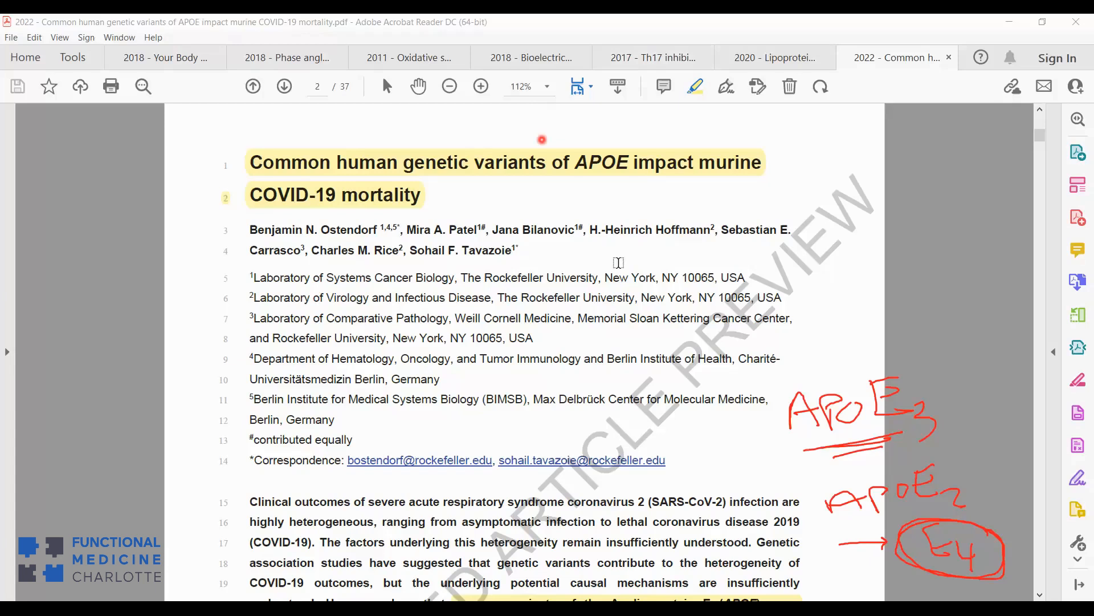
scroll("down", 3)
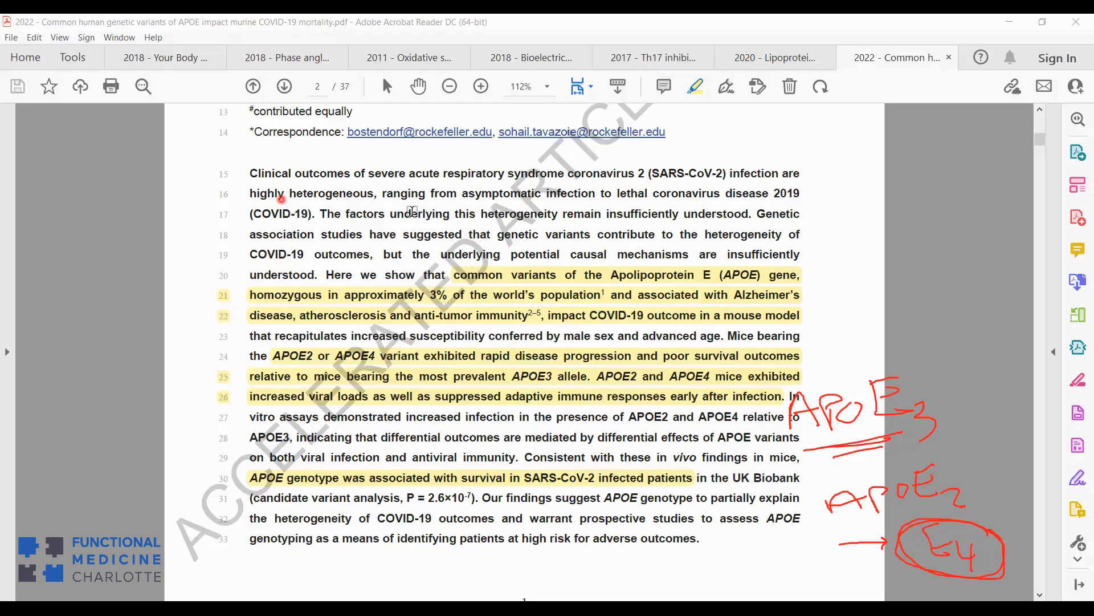
mouse_move(655, 274)
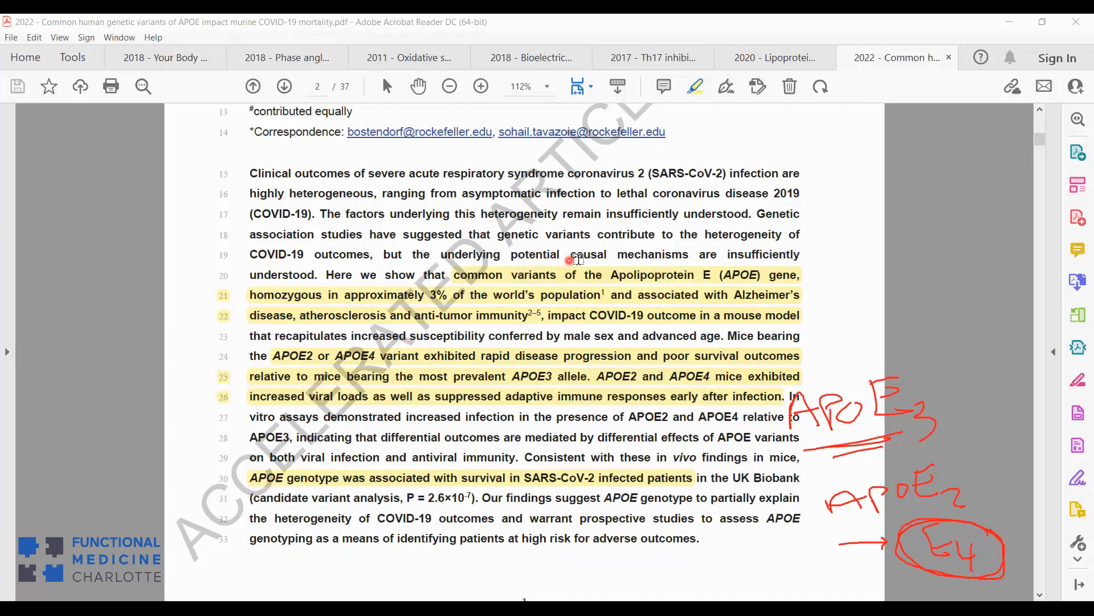
mouse_move(706, 258)
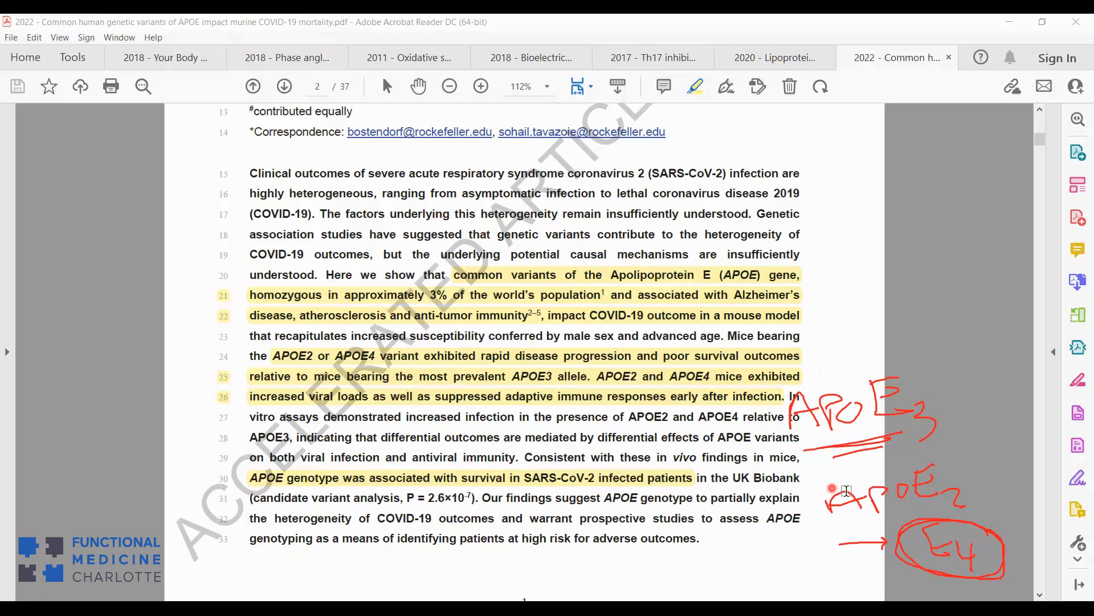
mouse_move(932, 478)
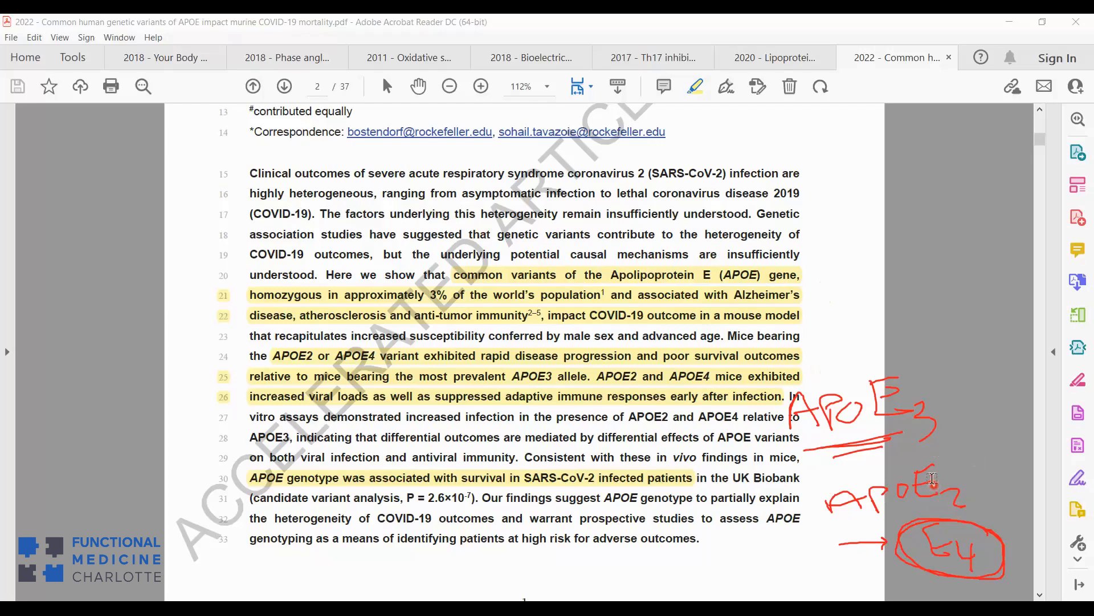
mouse_move(924, 541)
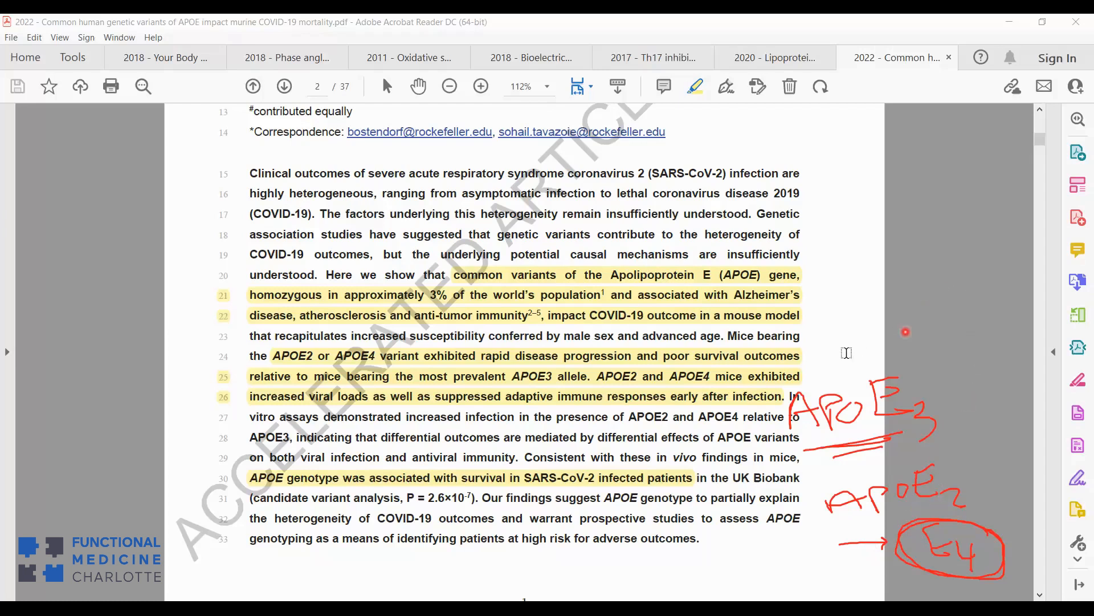
mouse_move(865, 411)
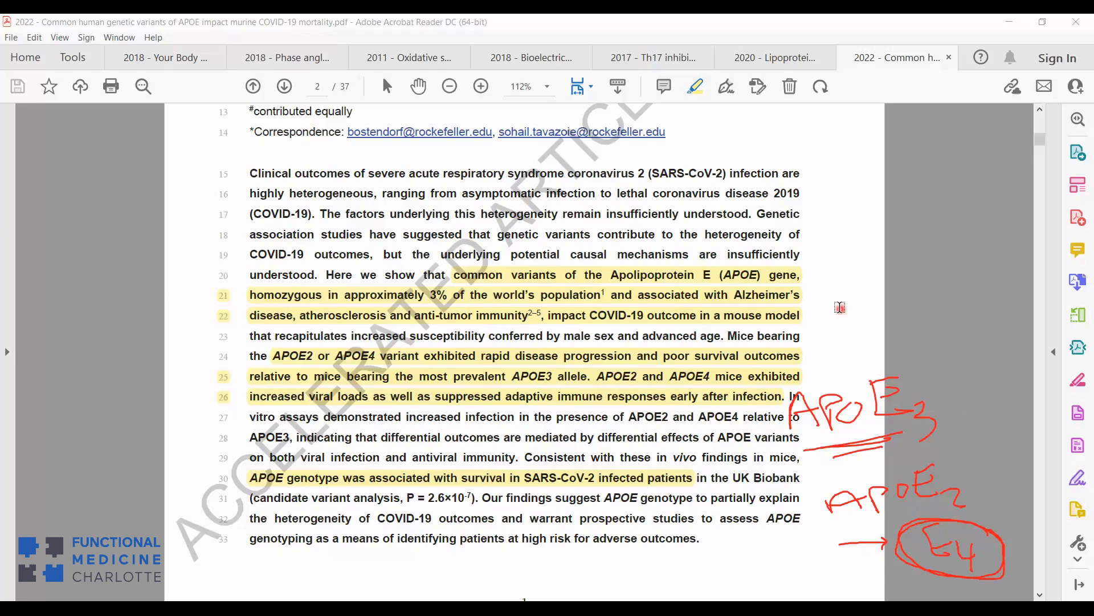
mouse_move(485, 289)
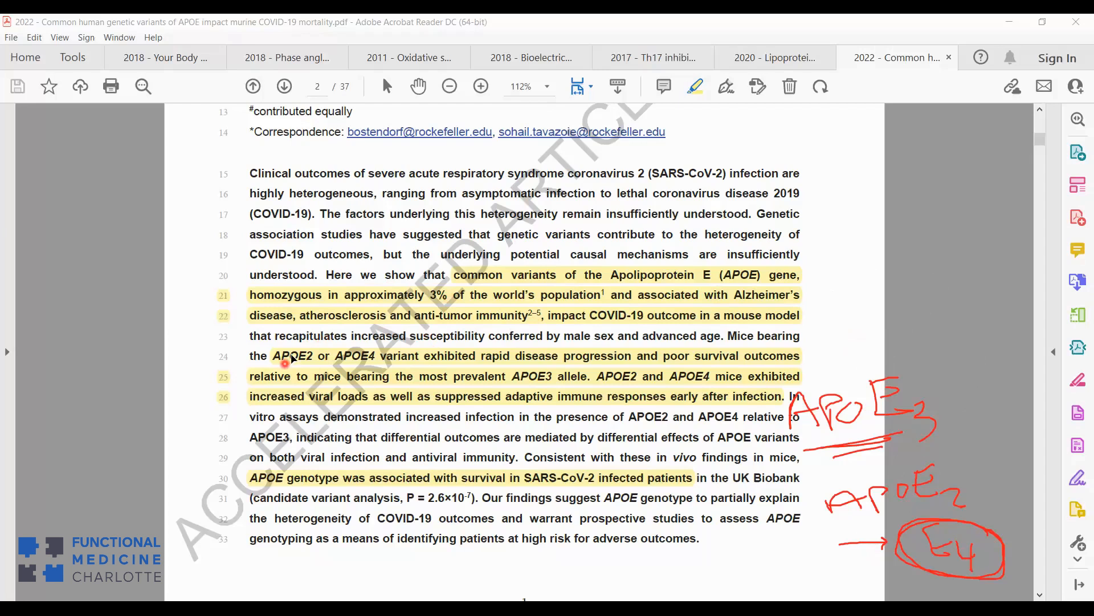
mouse_move(377, 355)
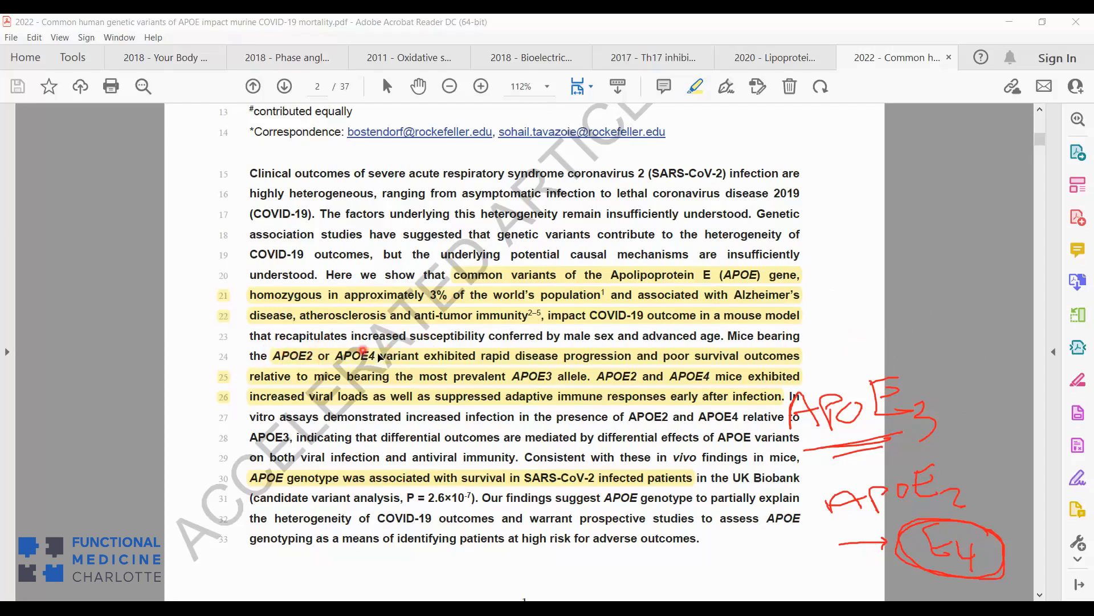
mouse_move(592, 370)
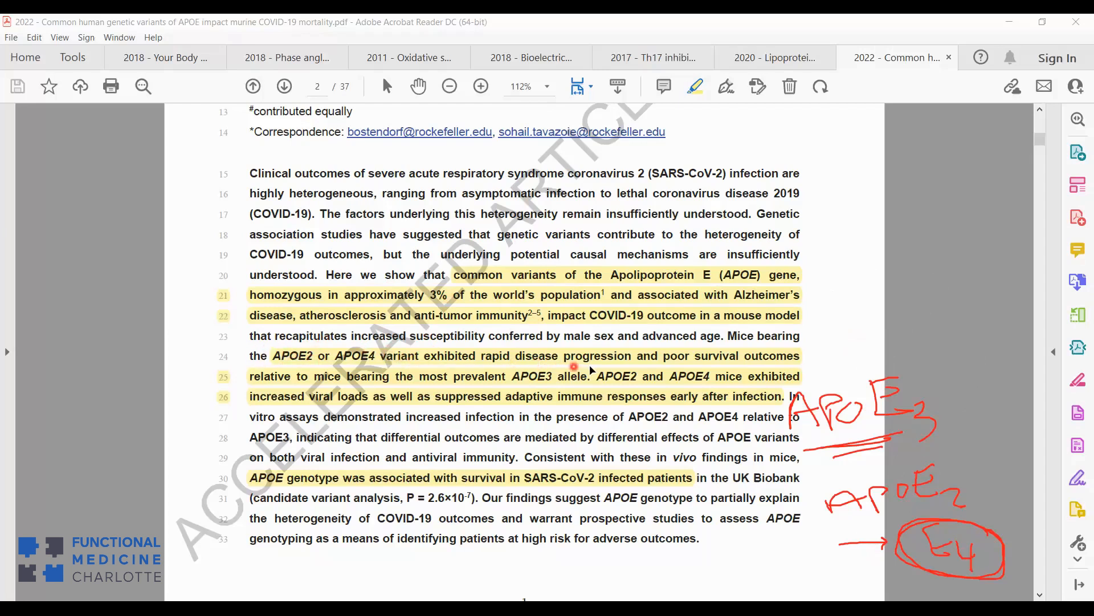
mouse_move(473, 364)
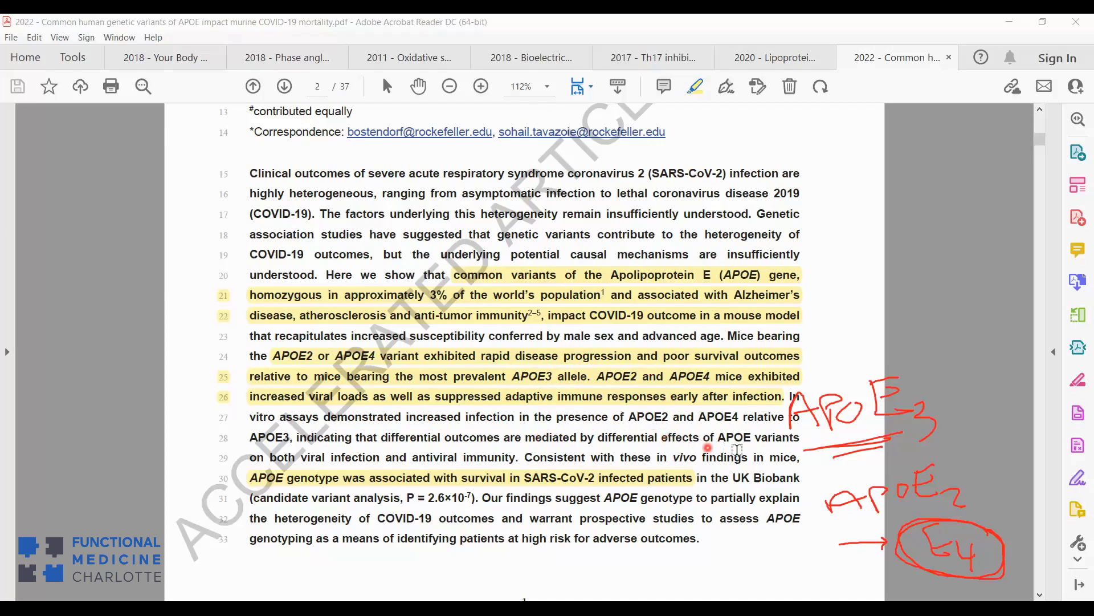
mouse_move(408, 423)
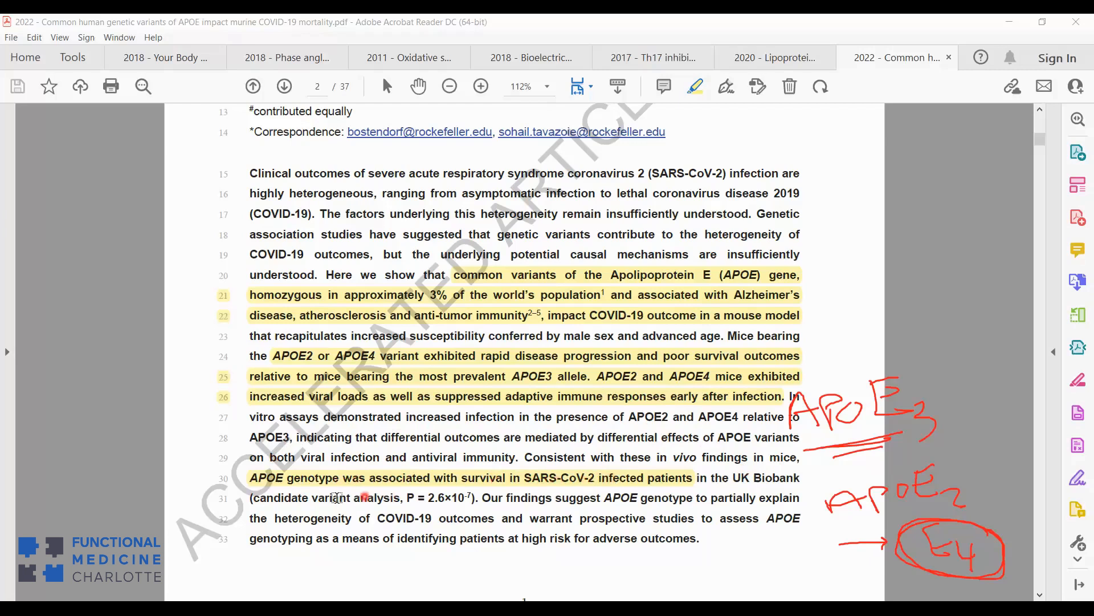
mouse_move(850, 439)
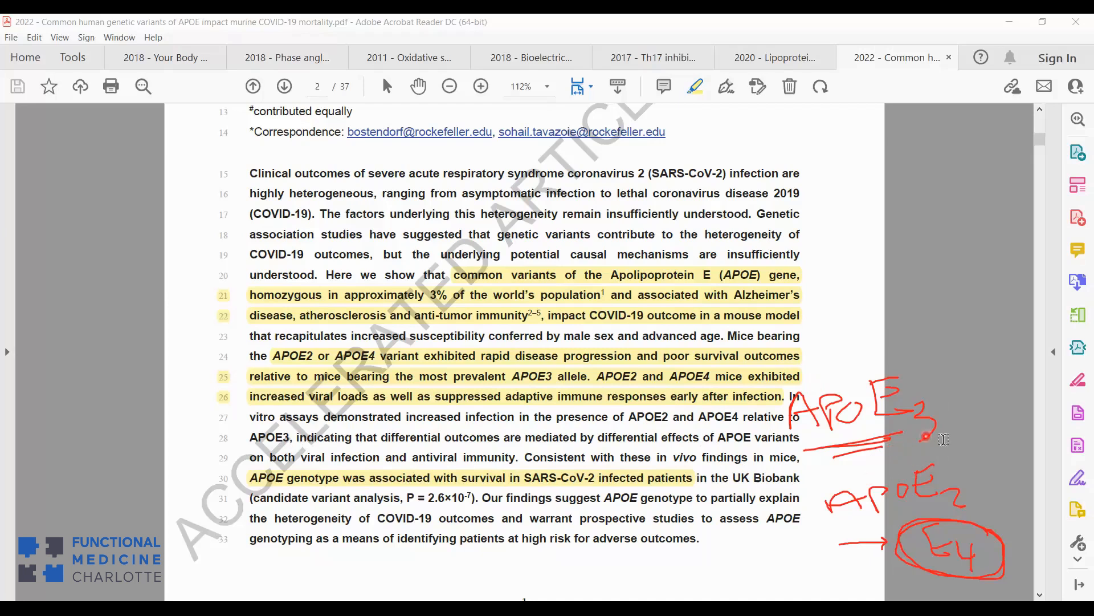
mouse_move(757, 532)
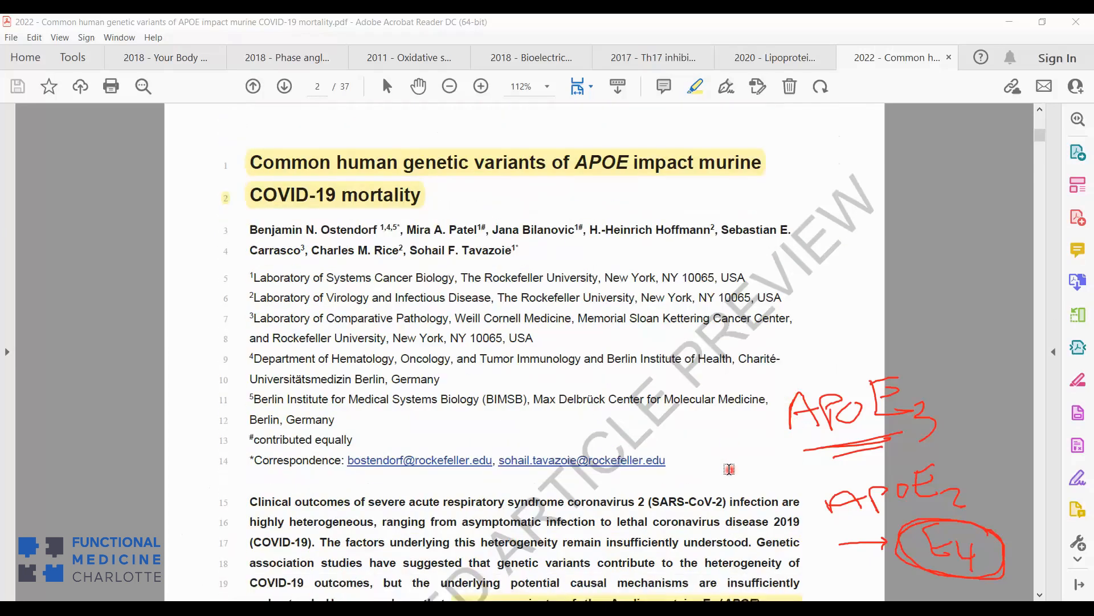
Scroll the document to show the paper's title and author affiliations.
scroll("down", 3)
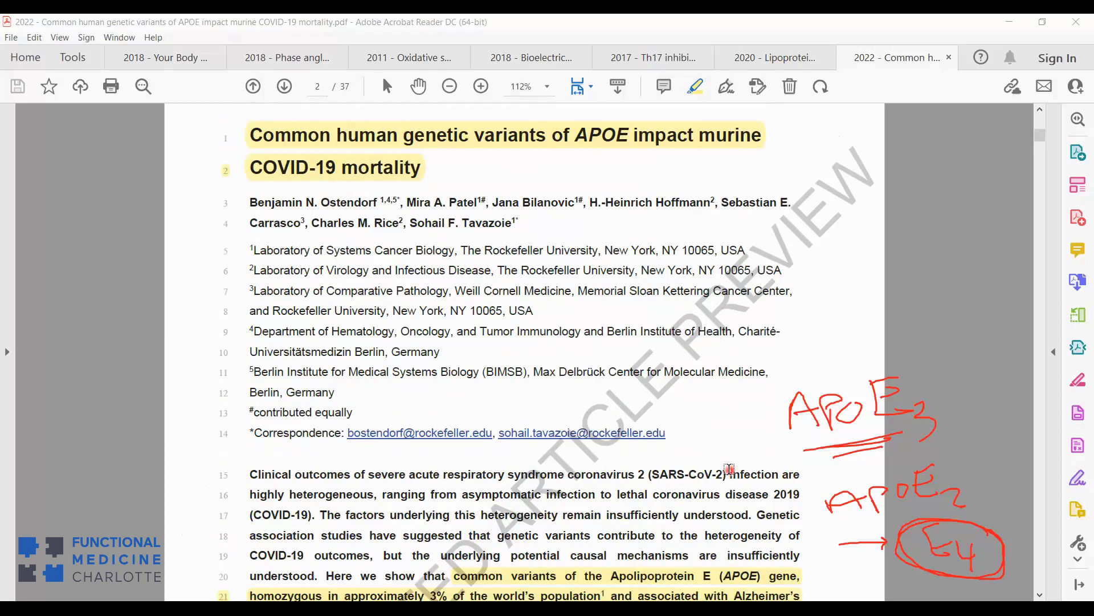